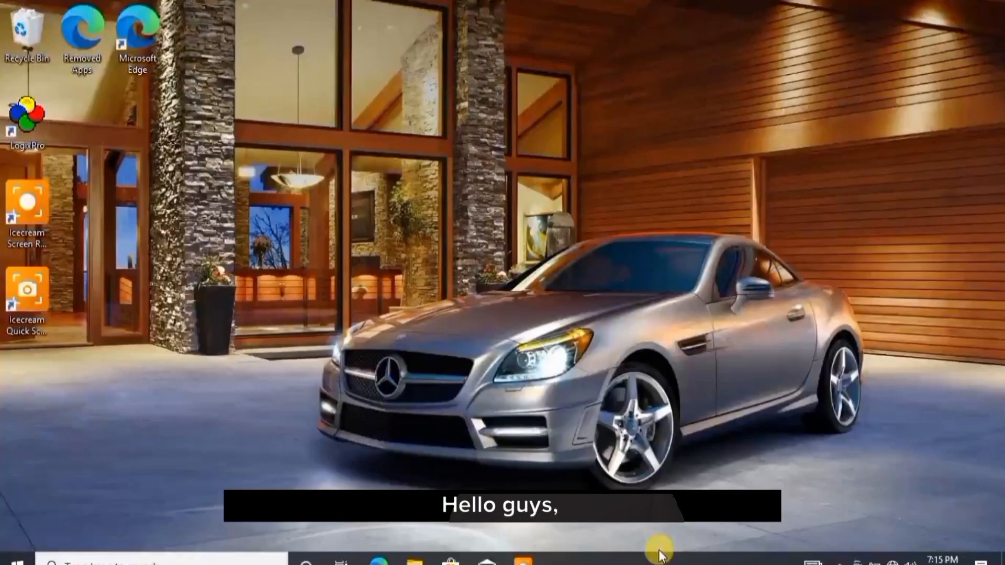
mouse_move(336, 449)
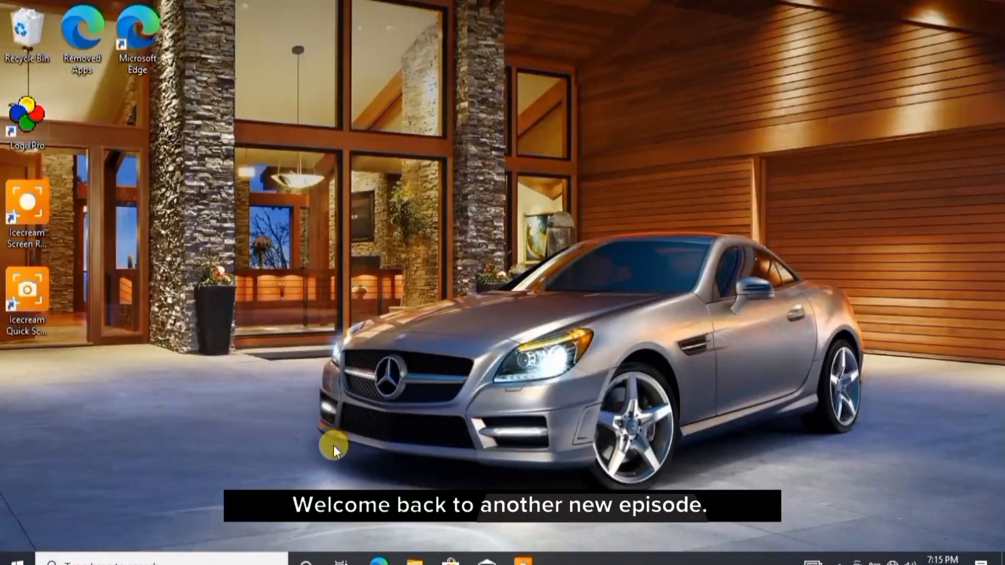
Launch LogixPro from its desktop shortcut, opening an empty ladder program with the ProSim panel.
double_click(27, 112)
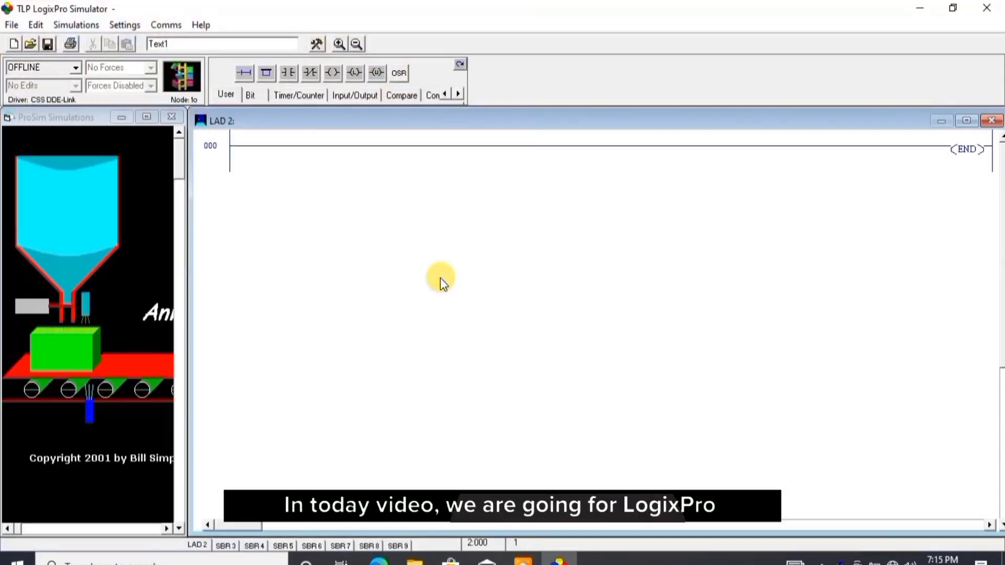
mouse_move(186, 238)
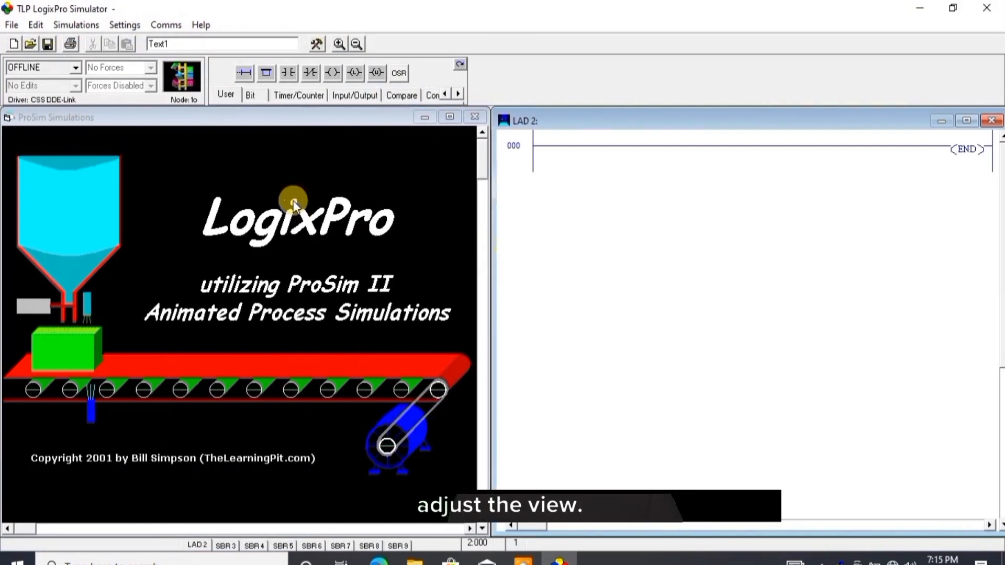
Load the Door Simulation from the Simulations menu beside the ladder program.
left_click(75, 24)
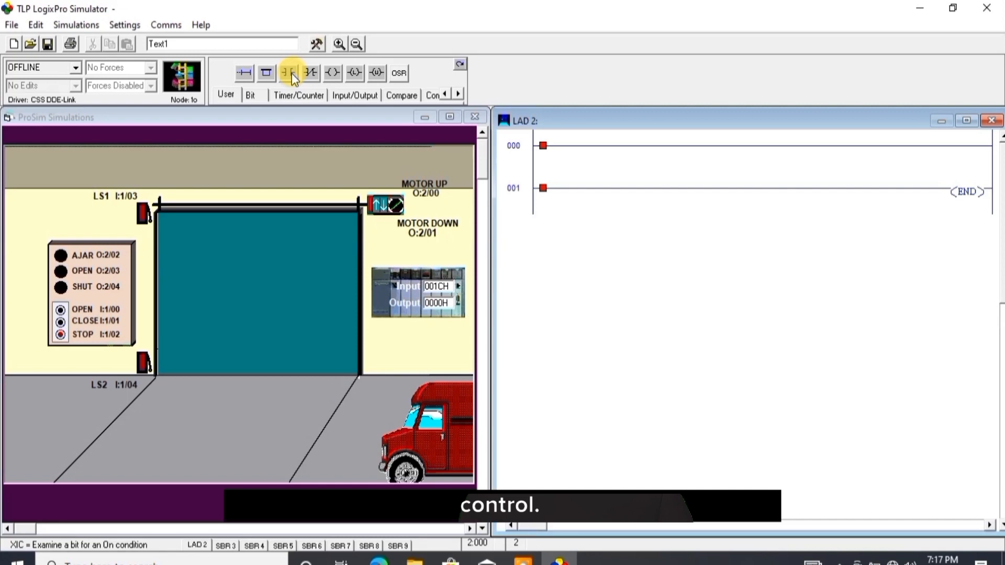
Place the STOP and OPEN contacts on rung 000 with a parallel MOTOR UP seal-in branch.
left_click(288, 72)
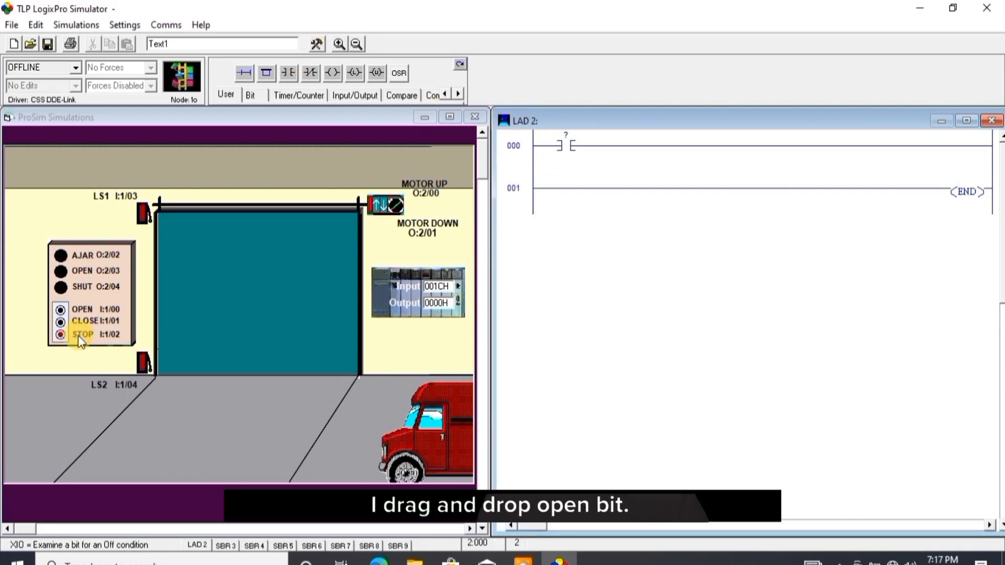
right_click(564, 144)
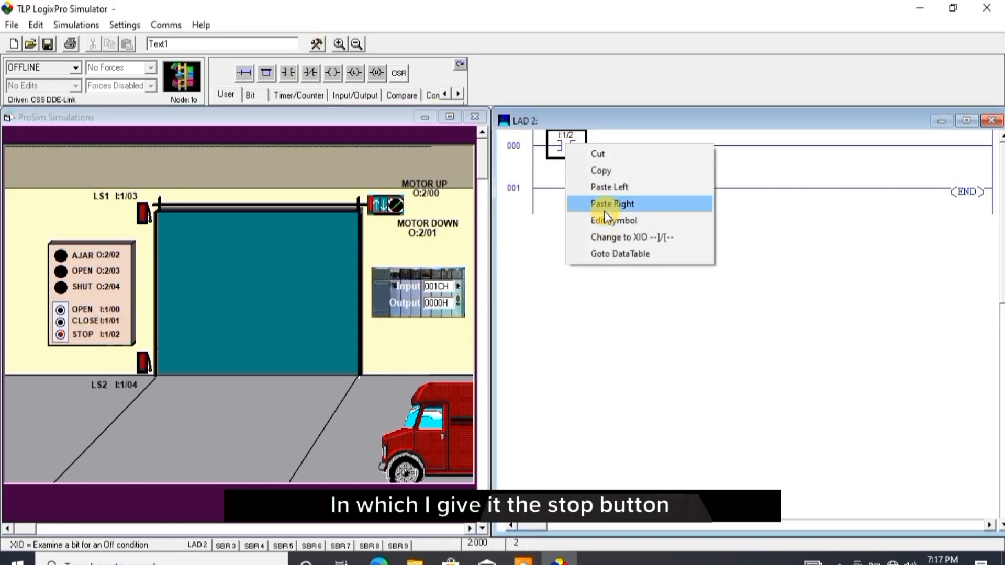
left_click(613, 220)
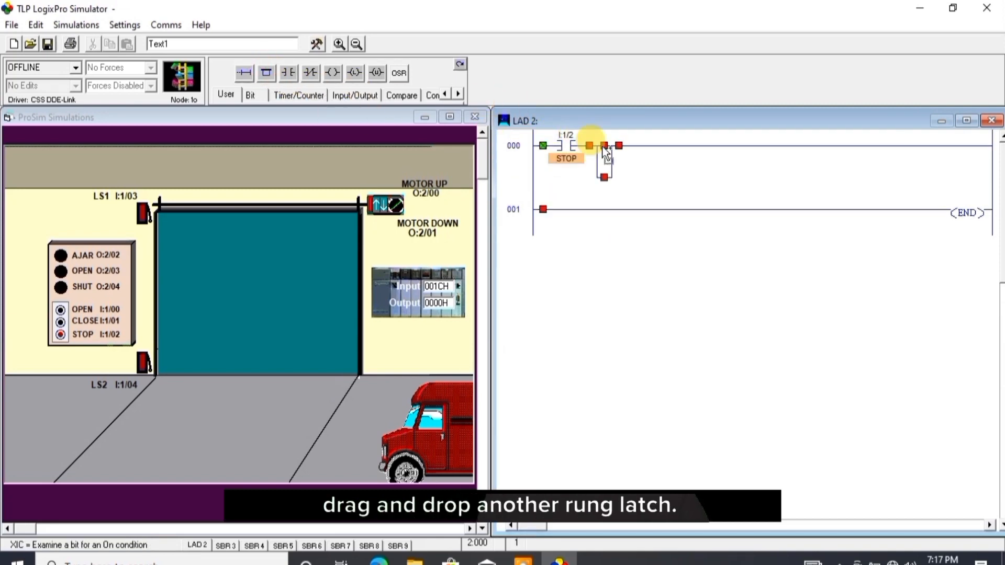
left_click(266, 72)
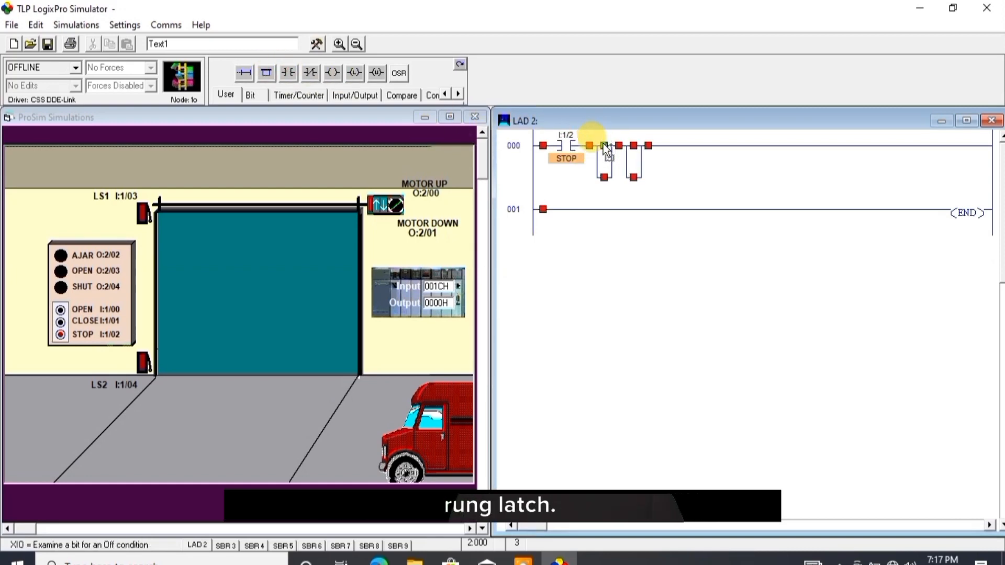
right_click(626, 145)
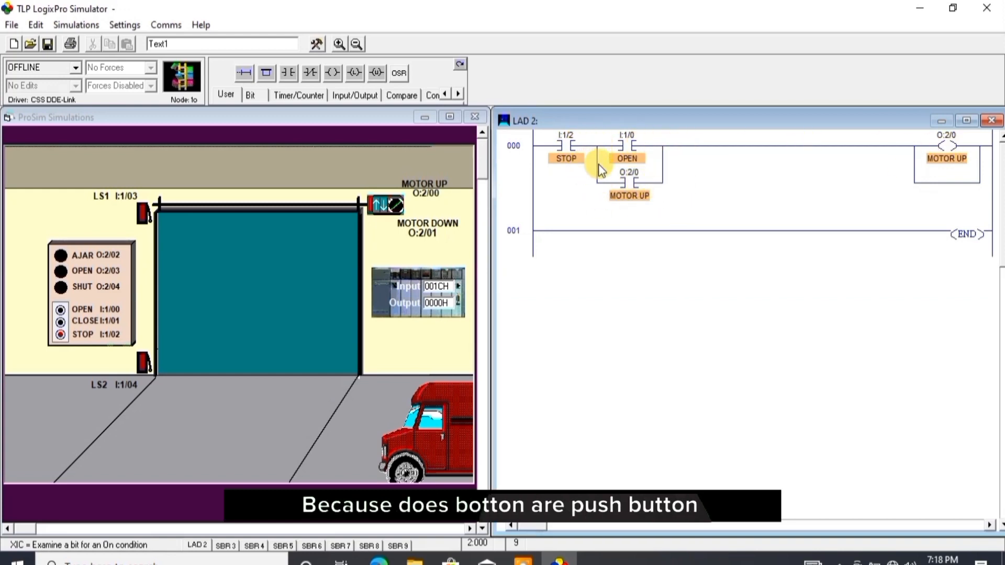
mouse_move(897, 144)
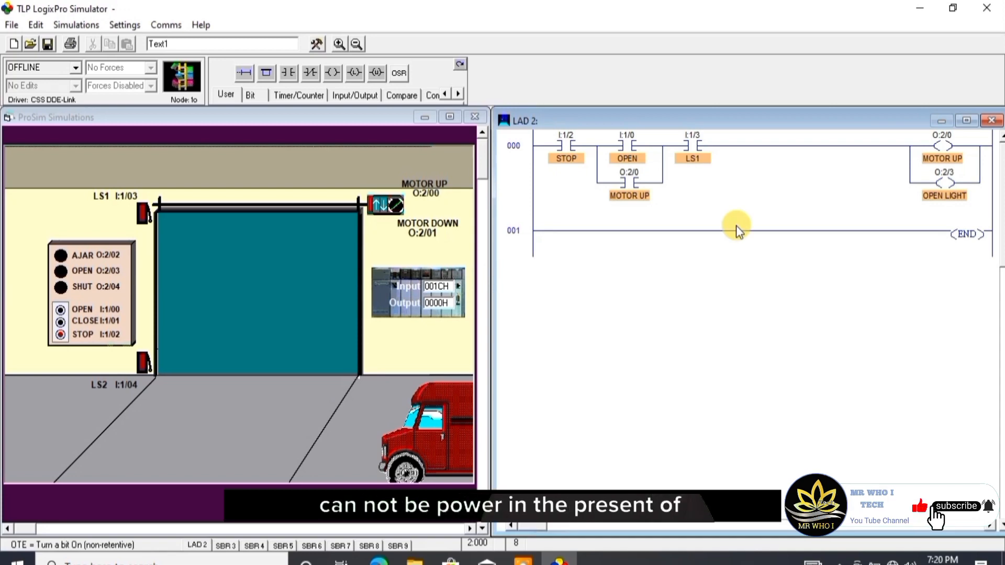
mouse_move(737, 190)
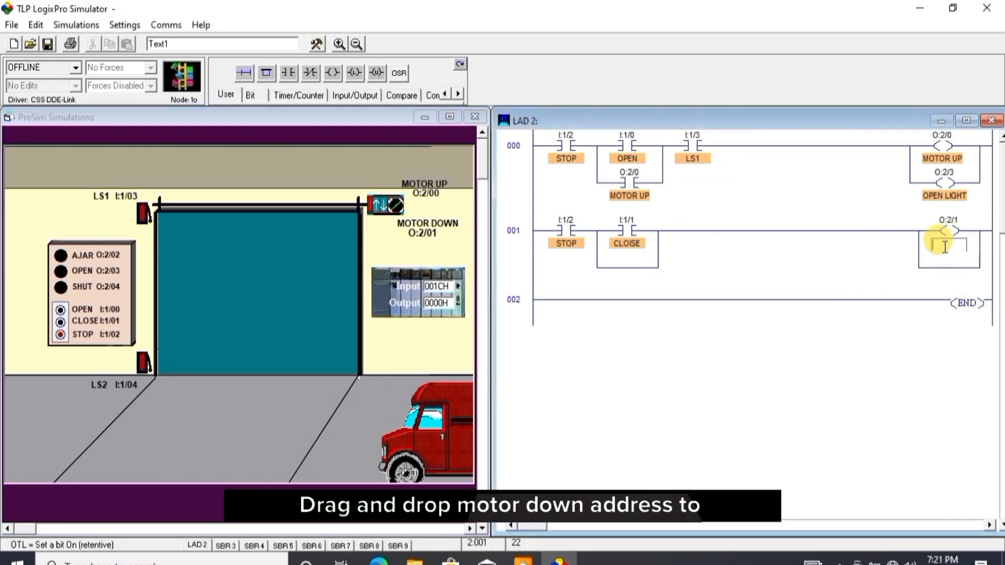
Name the seal-in contact on rung 001 'MOTOR DOWN'.
type("MOTOR DOWN")
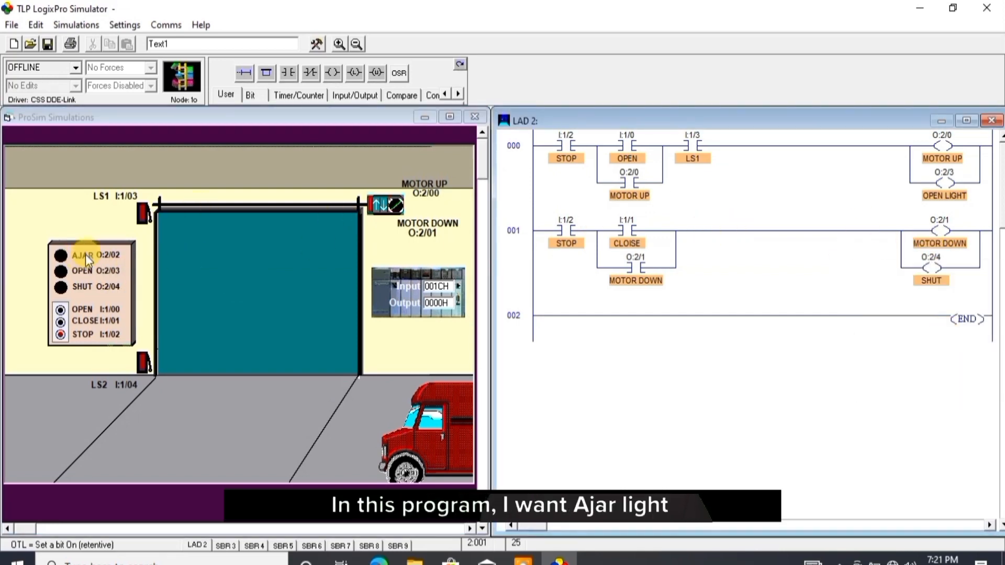
mouse_move(109, 259)
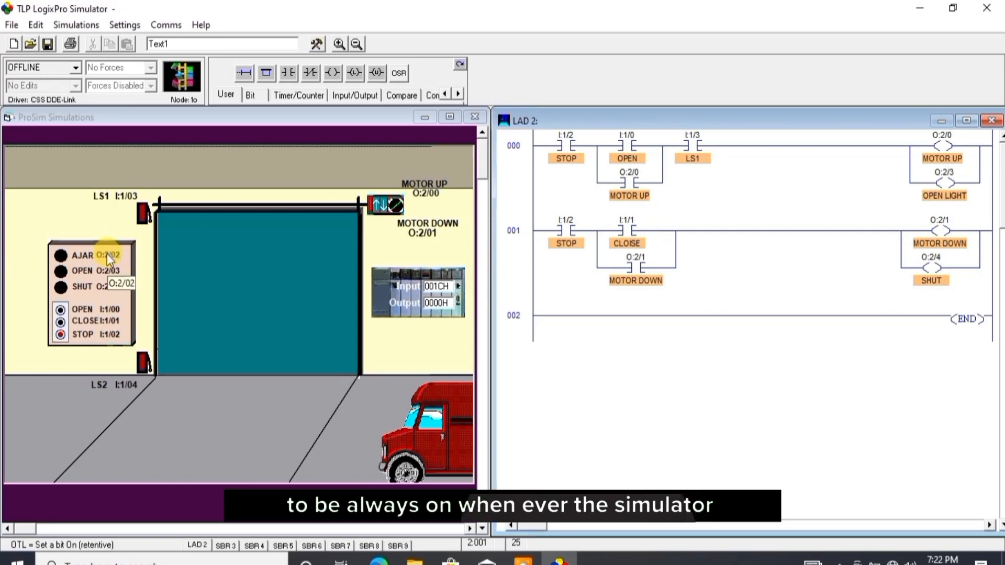
mouse_move(678, 180)
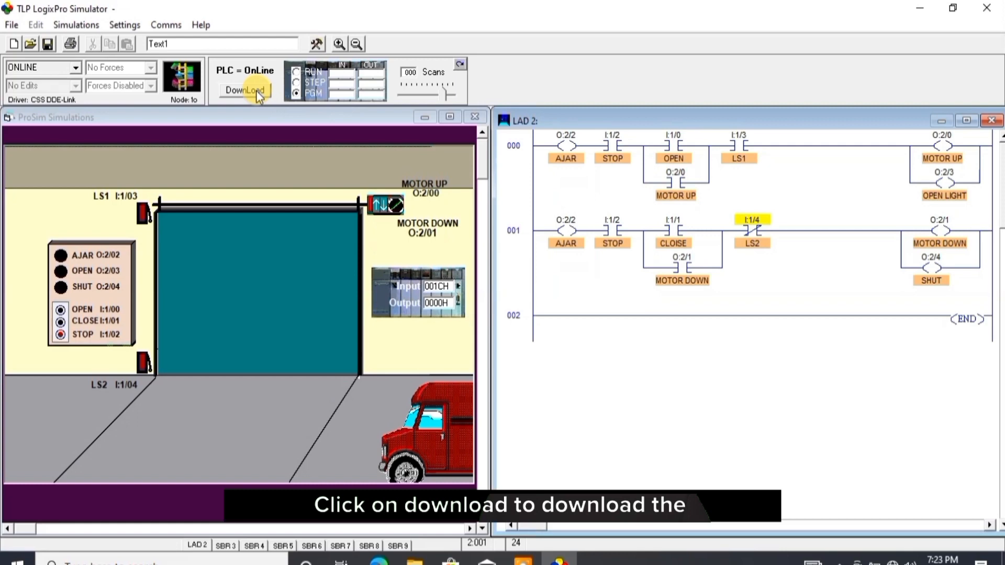
Download the program to the PLC, switch to RUN mode and press OPEN to energise MOTOR UP.
left_click(245, 90)
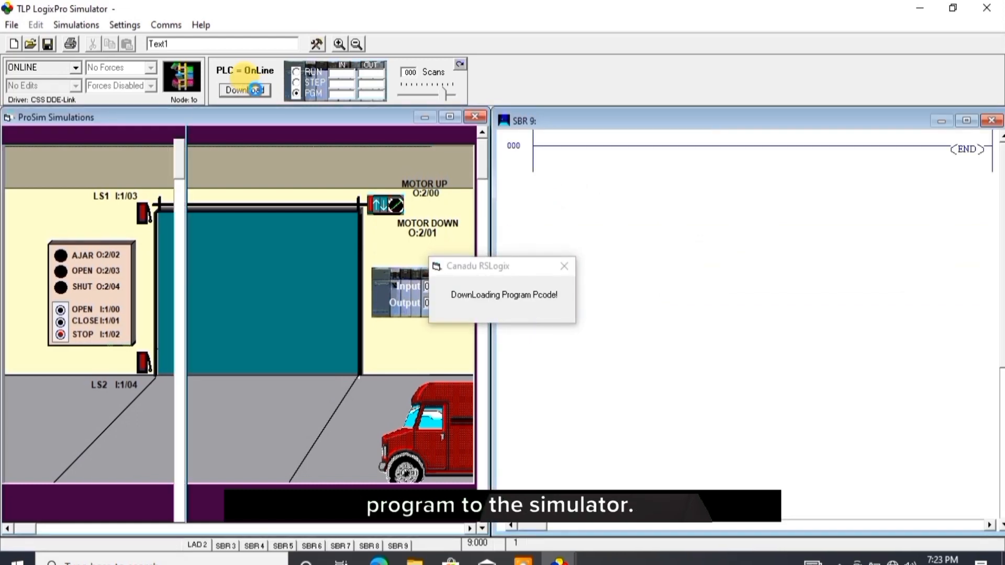
left_click(295, 72)
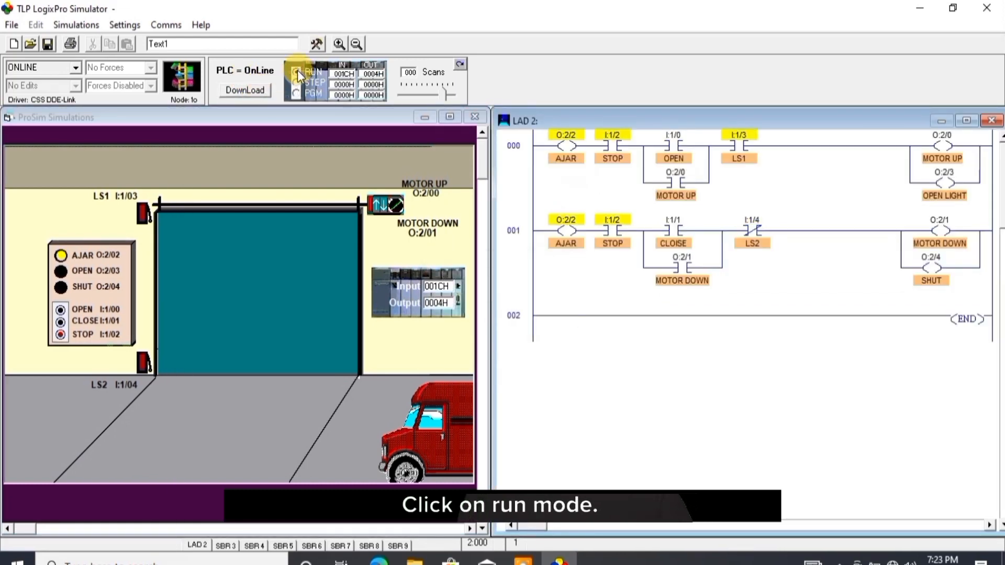
left_click(295, 72)
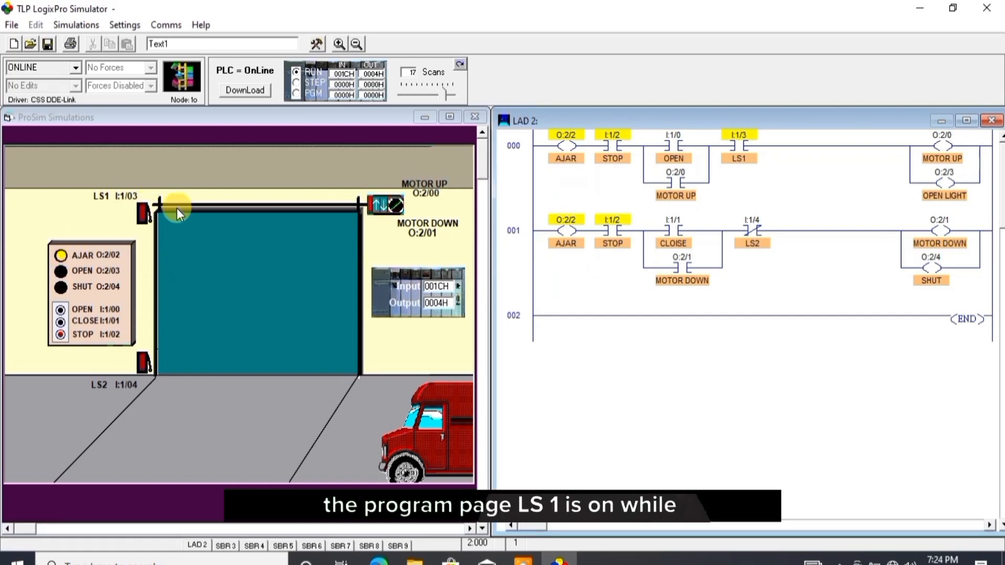
mouse_move(724, 159)
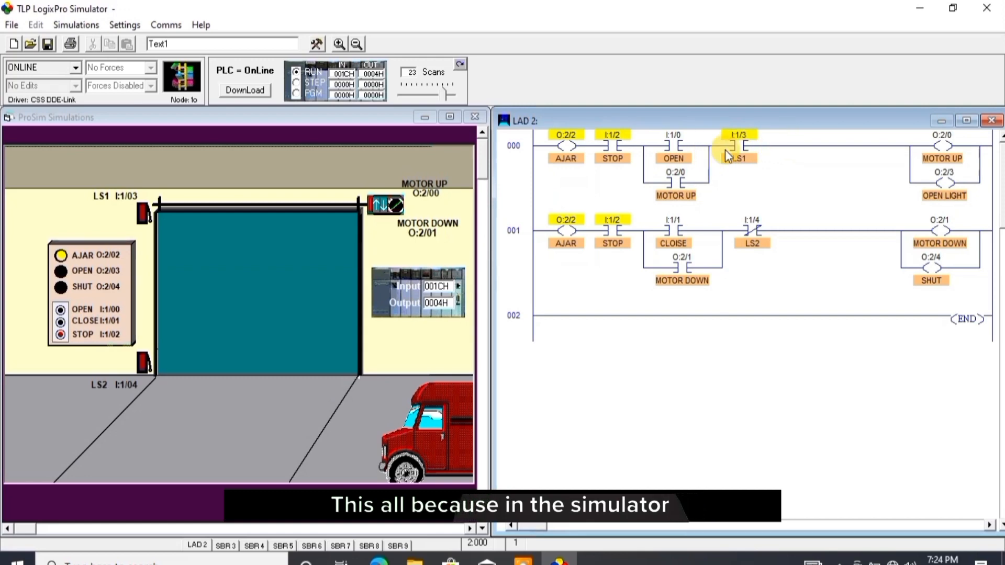
mouse_move(753, 238)
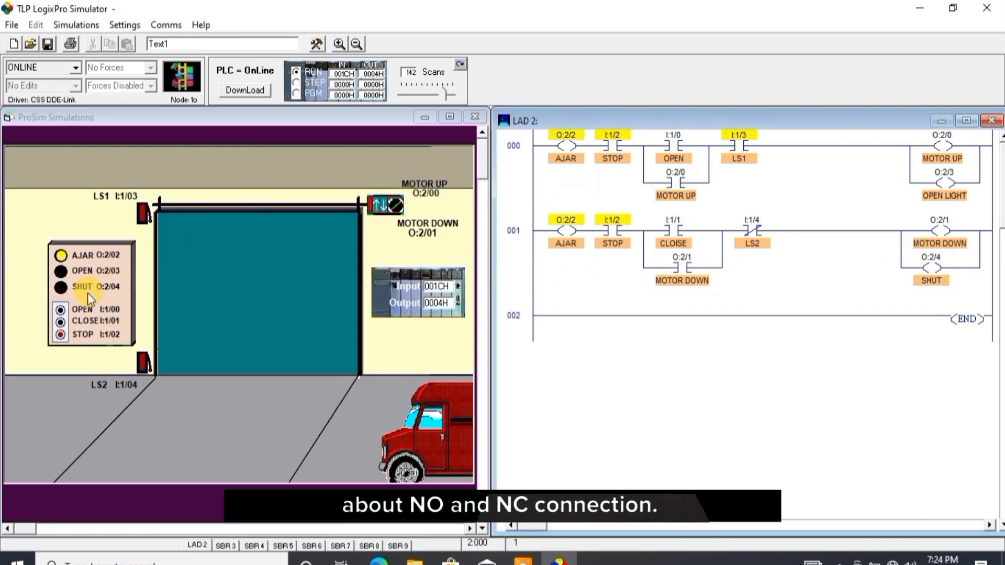
left_click(59, 309)
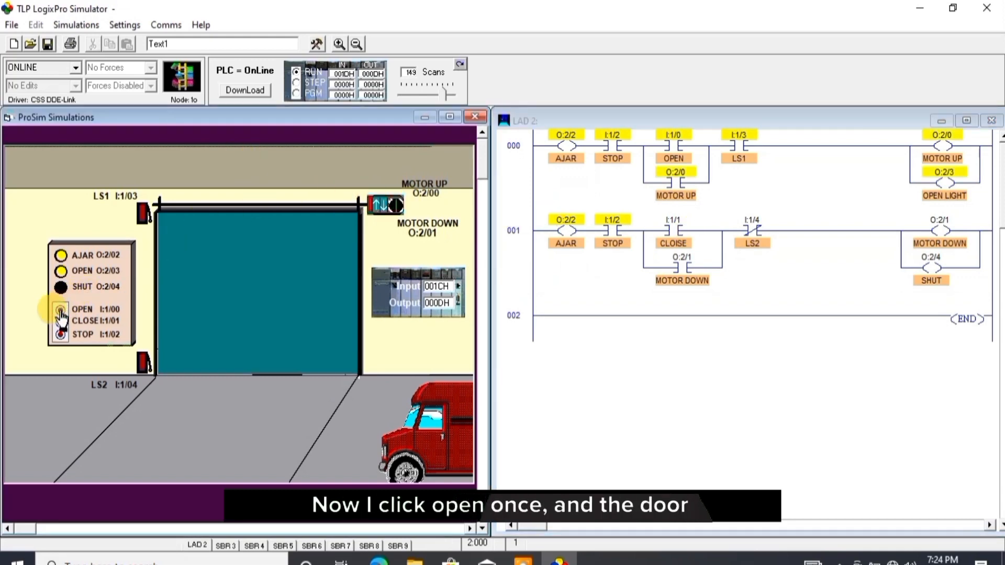
Let the door open to LS1, then press CLOSE so MOTOR DOWN lowers it to LS2.
left_click(61, 309)
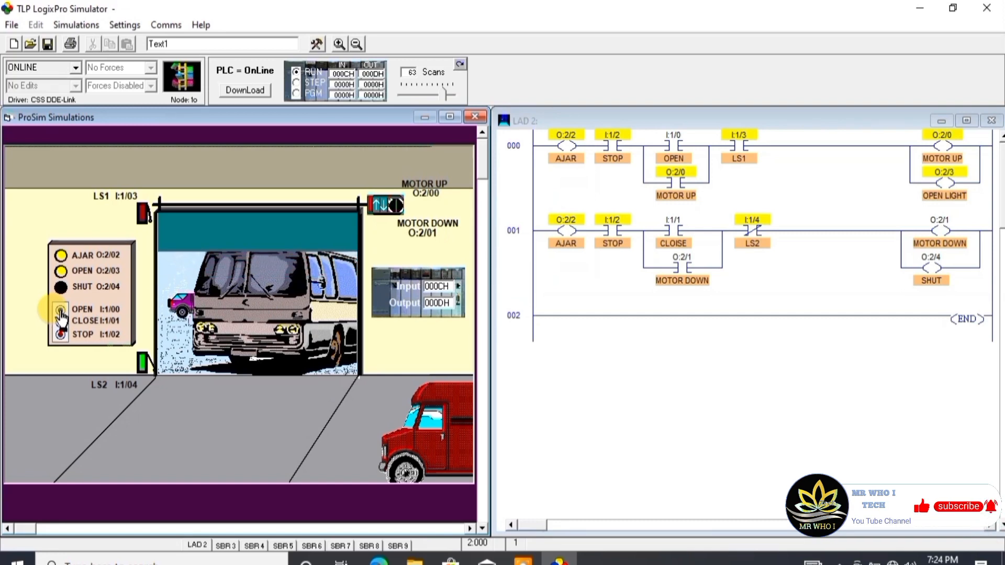
left_click(61, 311)
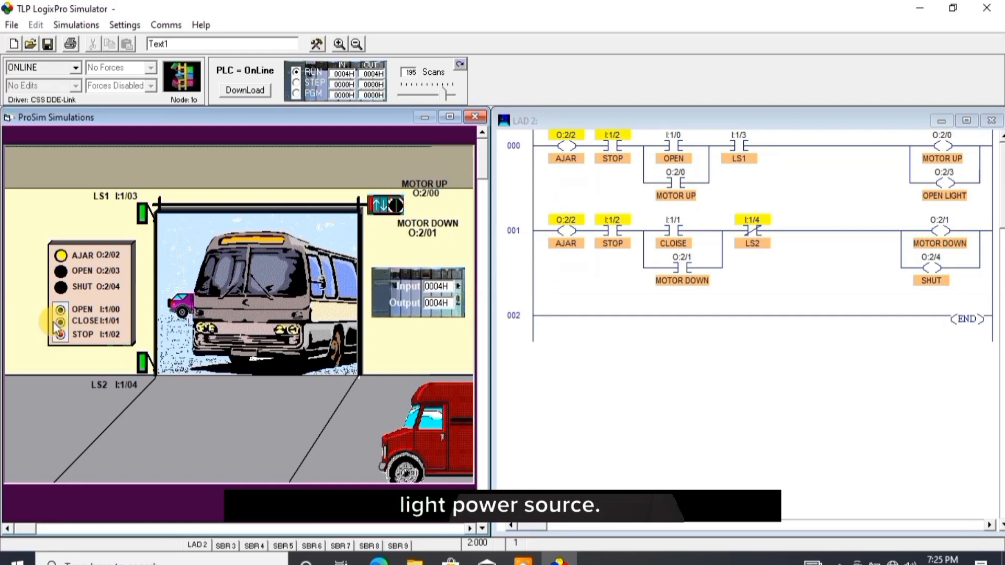
left_click(59, 320)
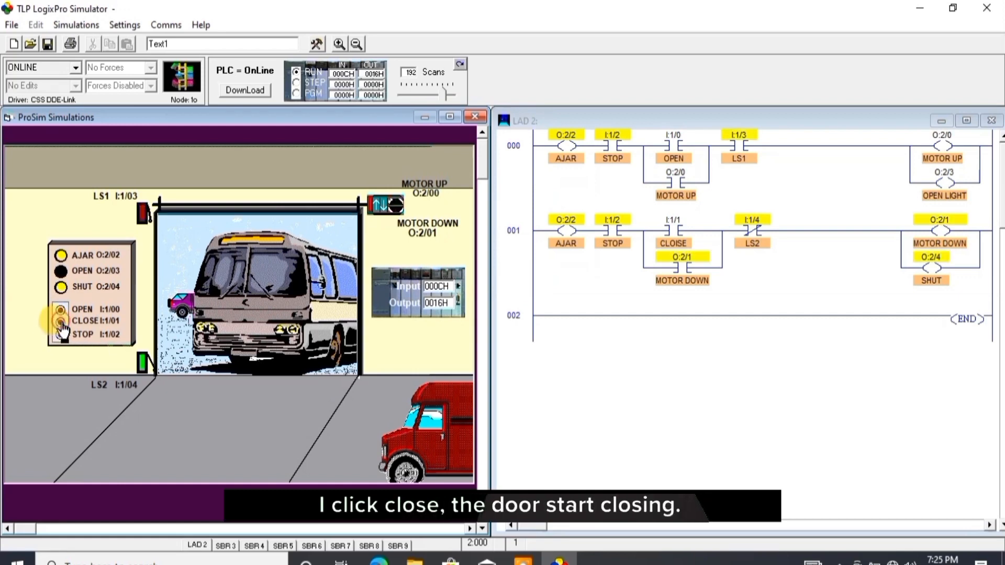
left_click(60, 321)
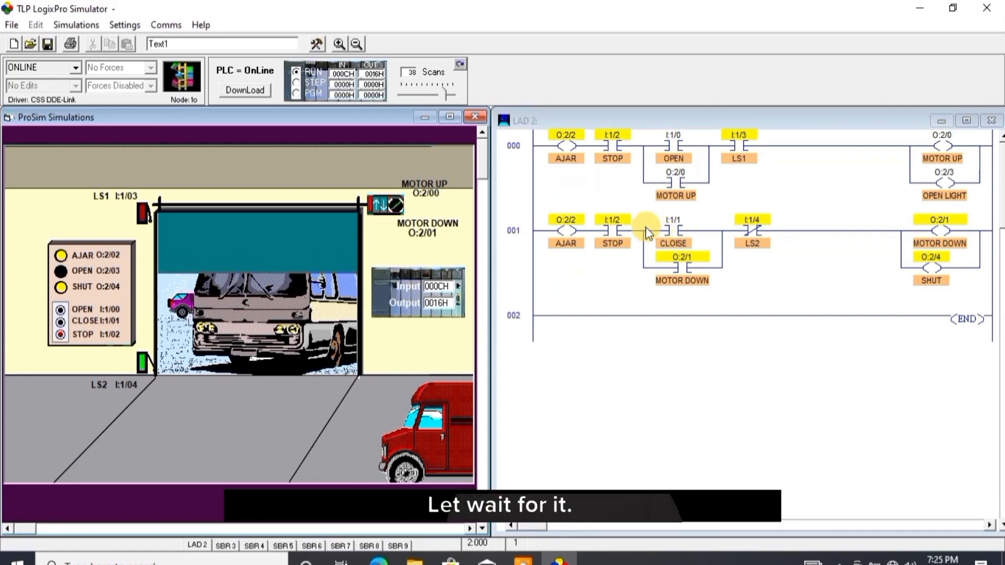
mouse_move(716, 239)
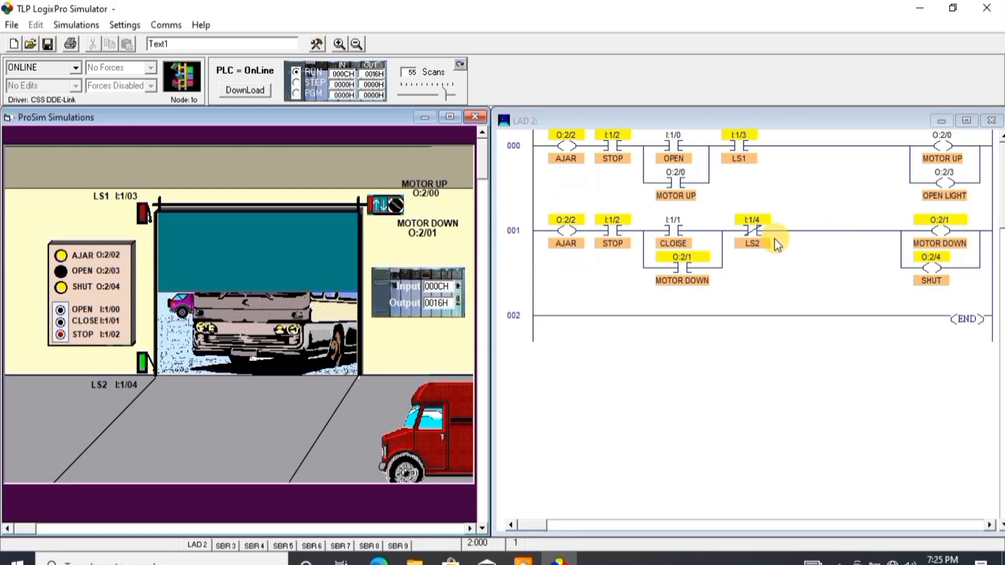
mouse_move(855, 238)
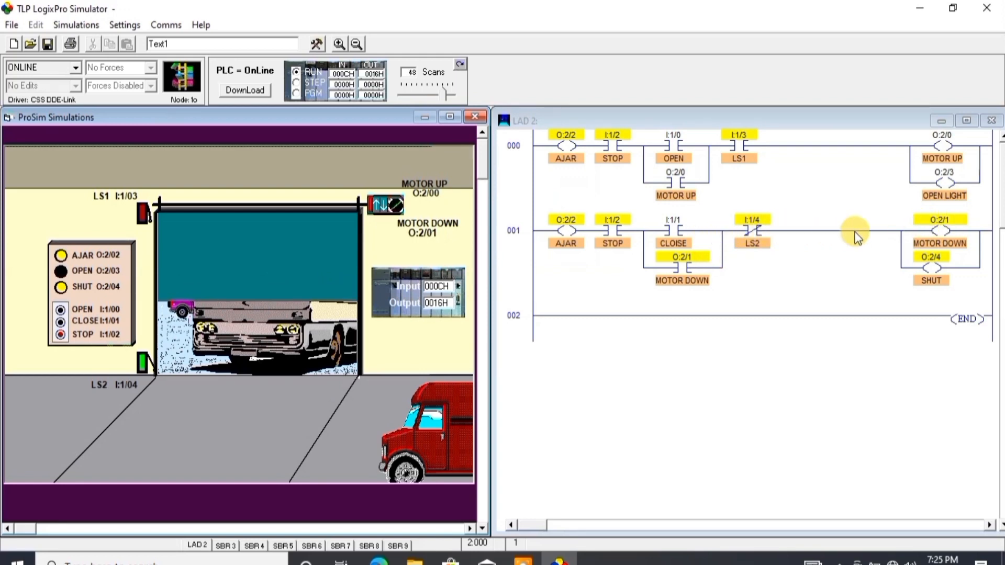
mouse_move(972, 265)
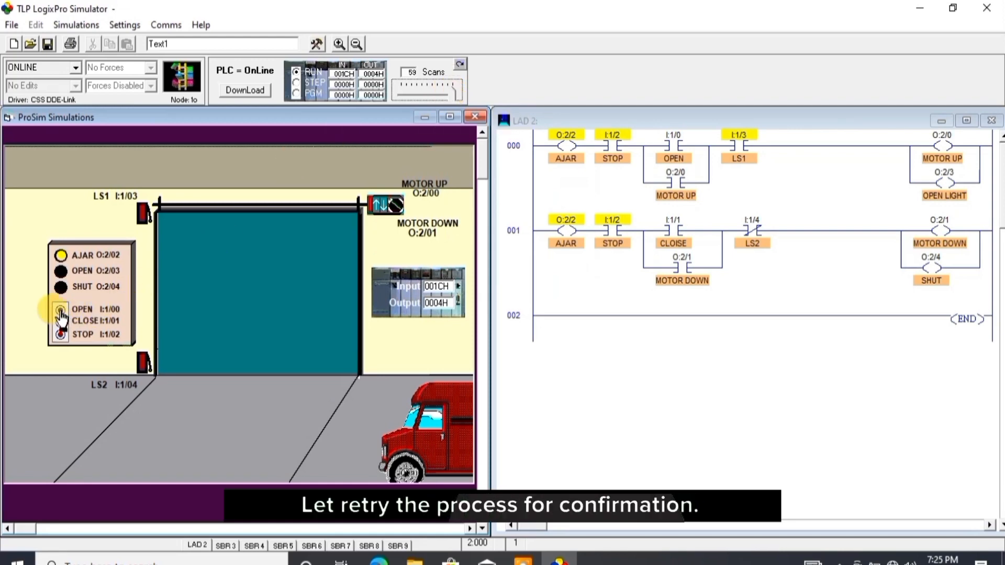
Reopen the door to LS1, close it fully to LS2, then start raising it again.
left_click(60, 309)
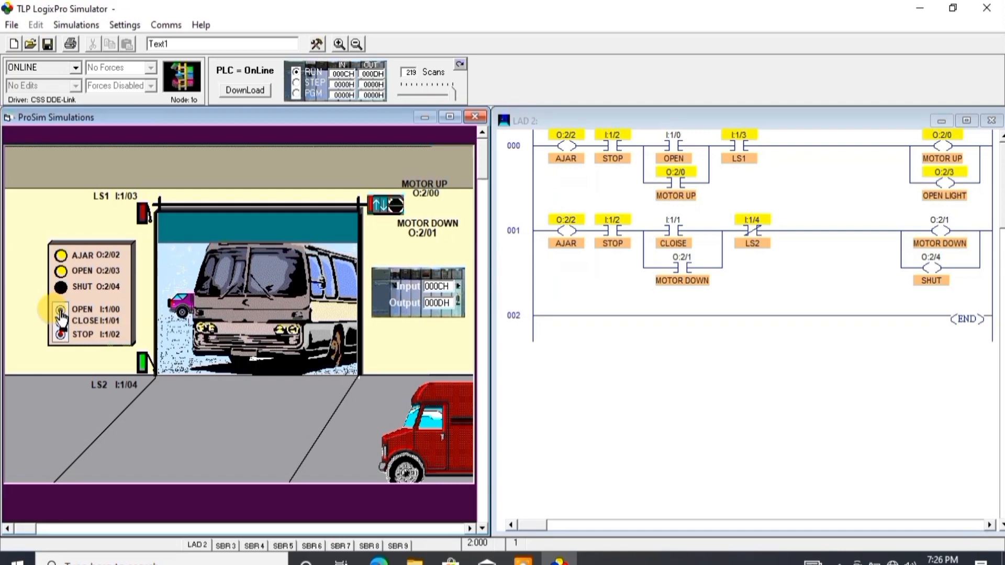
left_click(61, 309)
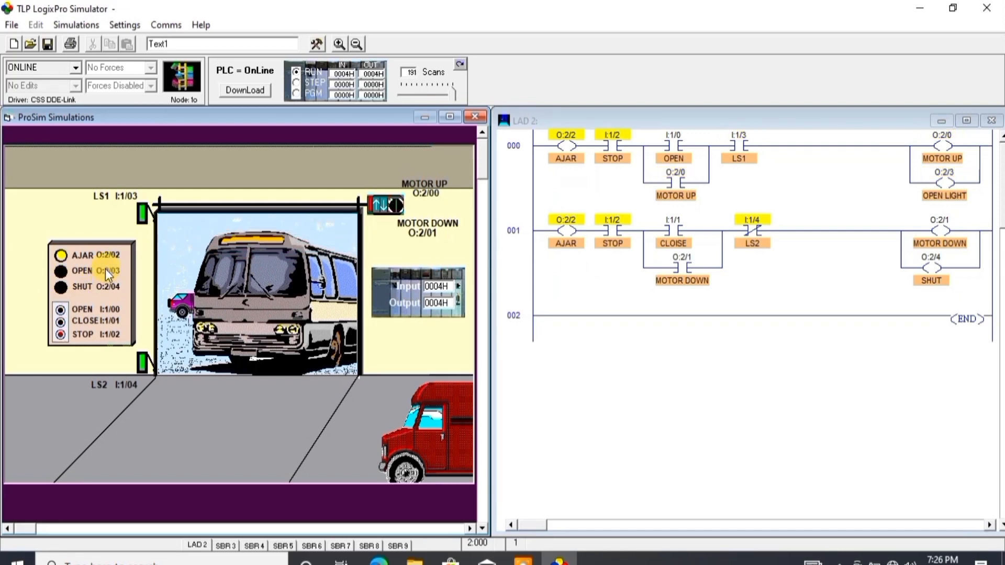
left_click(60, 321)
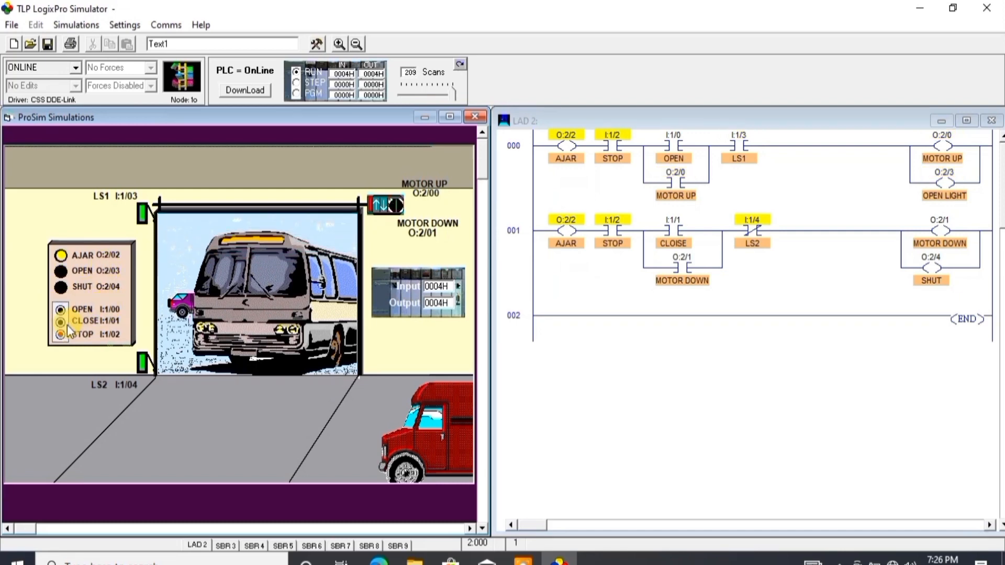
left_click(59, 321)
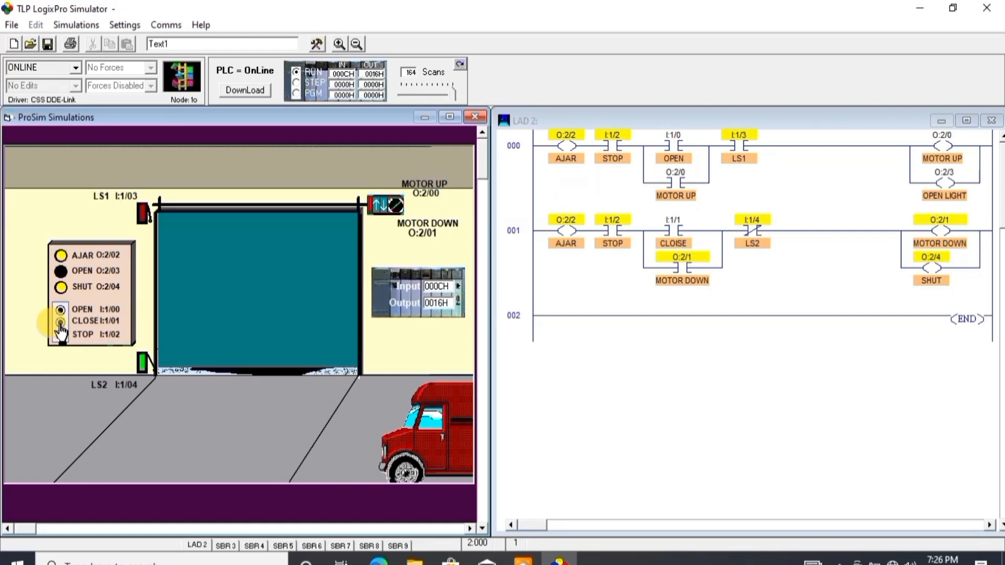
left_click(59, 321)
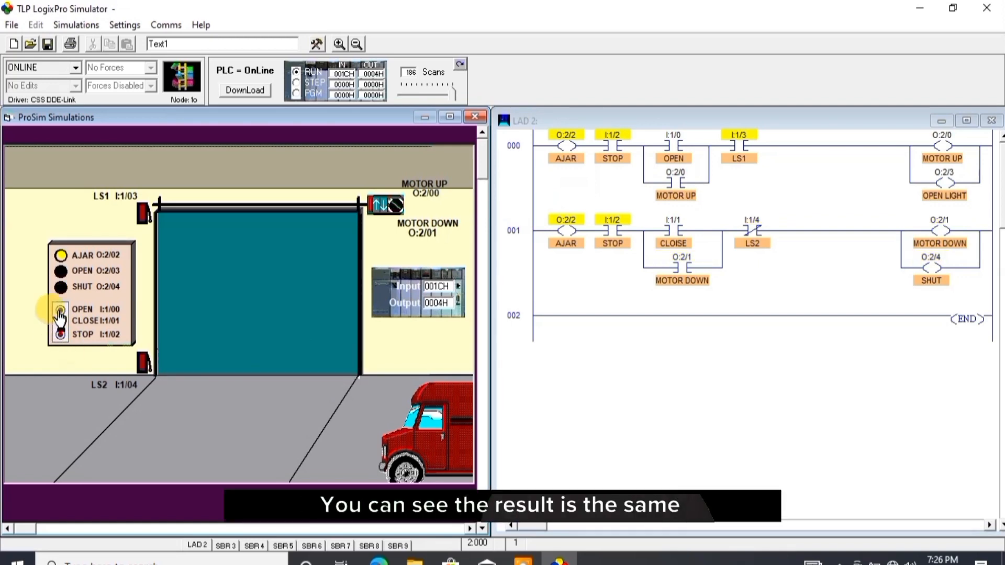
mouse_move(60, 315)
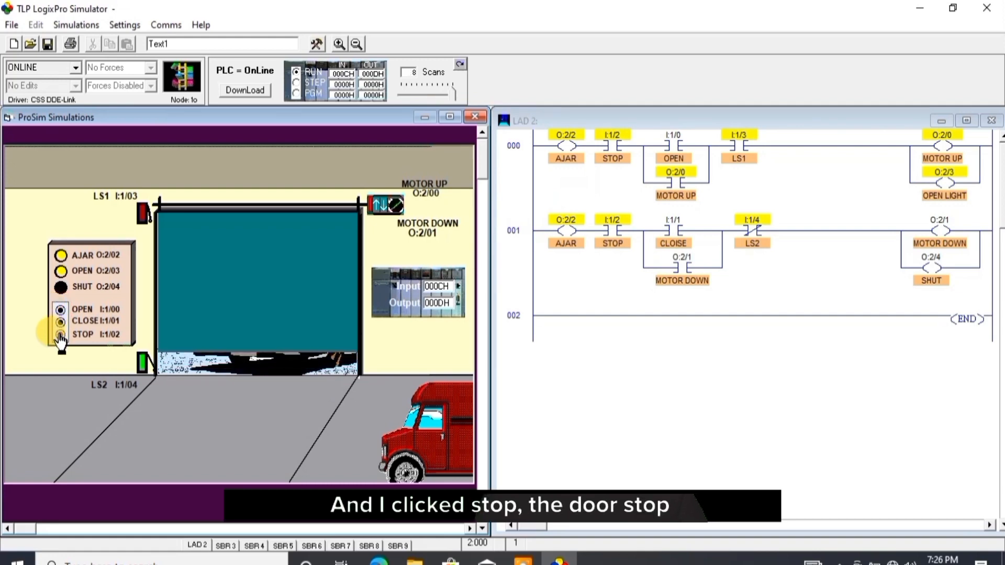
Halt the door mid-travel with STOP while opening, resume, then halt it again while closing.
left_click(61, 334)
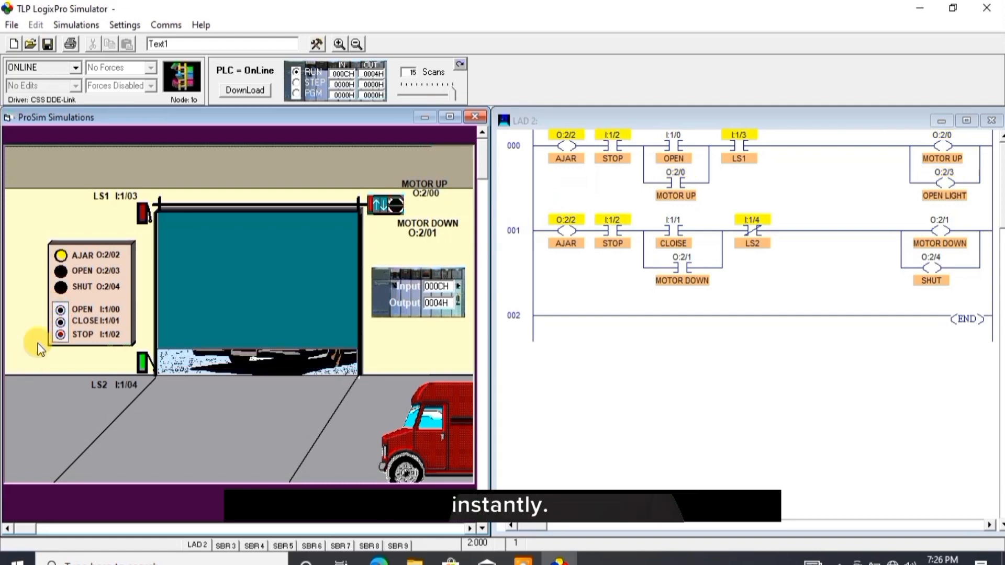
left_click(61, 310)
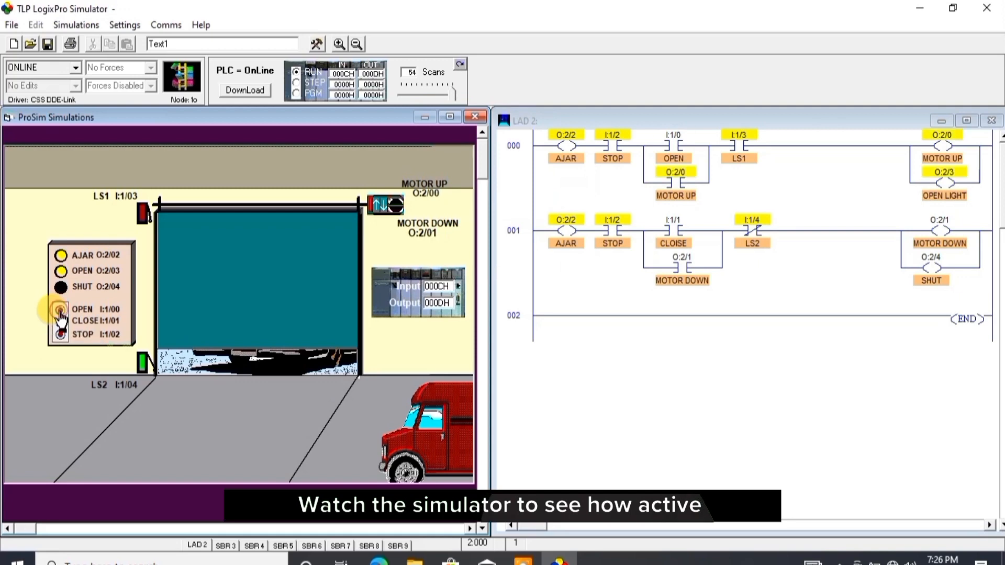
left_click(60, 310)
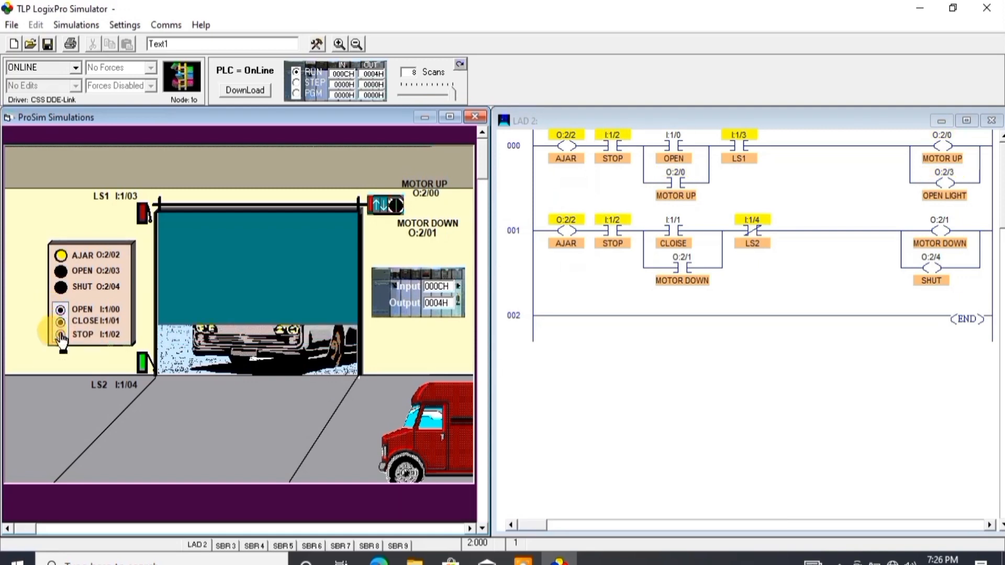
left_click(59, 334)
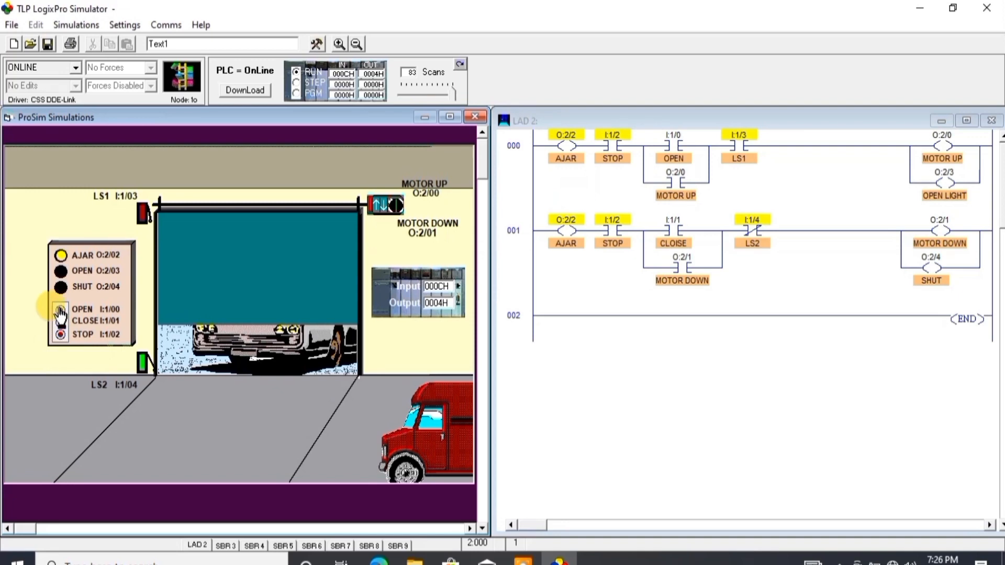
left_click(60, 309)
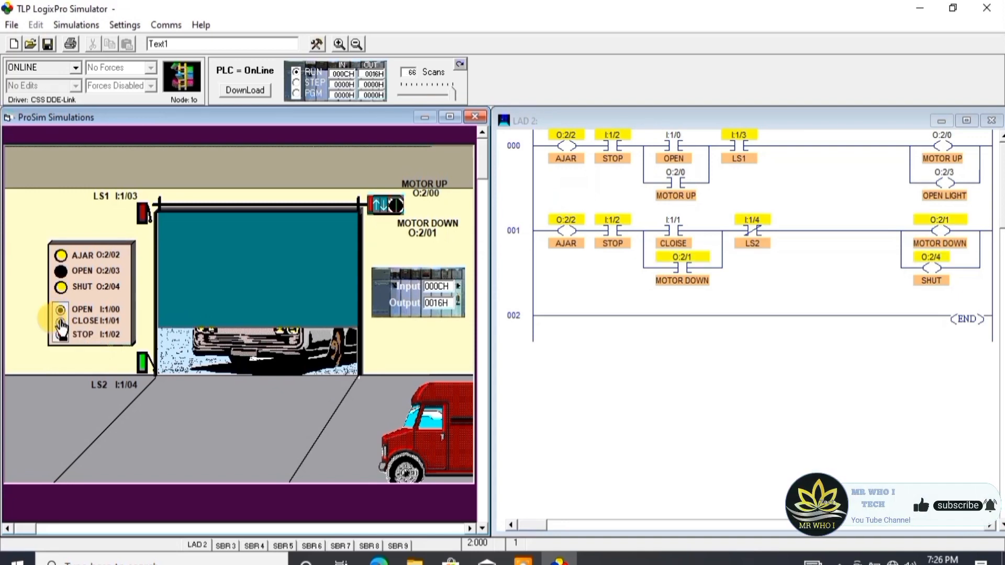
left_click(60, 310)
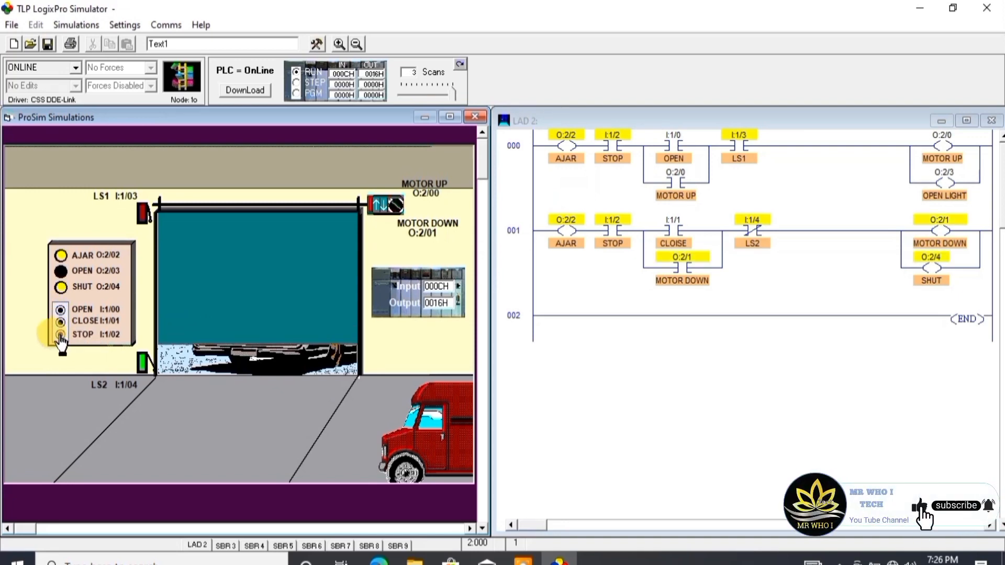
left_click(59, 334)
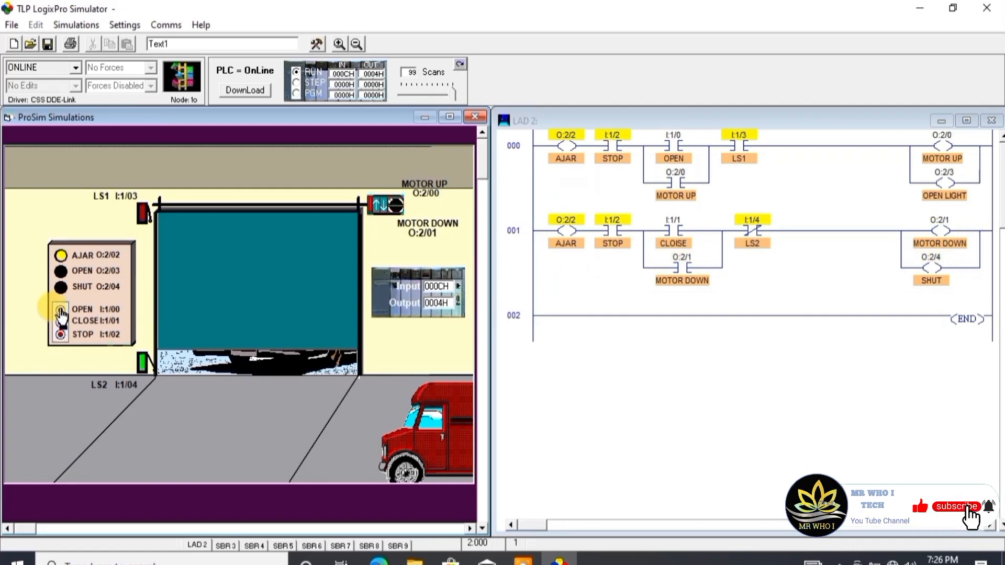
Raise the door to full height and switch the controller back to PGM mode.
left_click(60, 311)
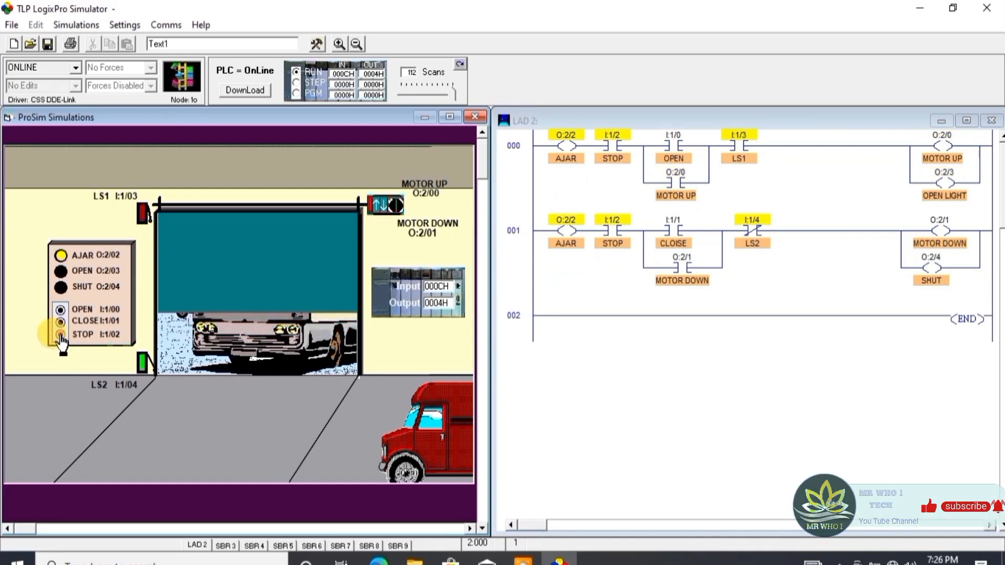
left_click(60, 310)
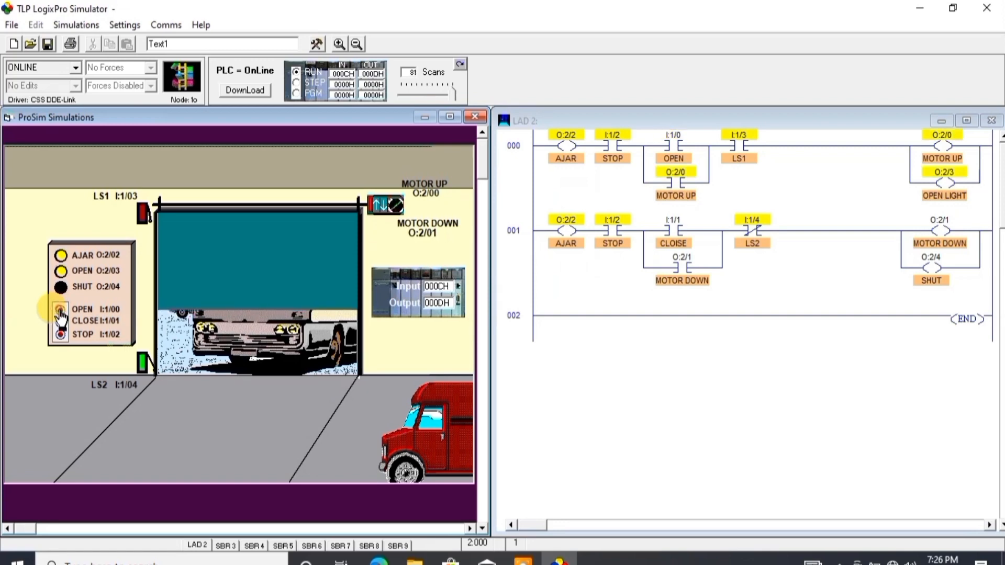
left_click(61, 308)
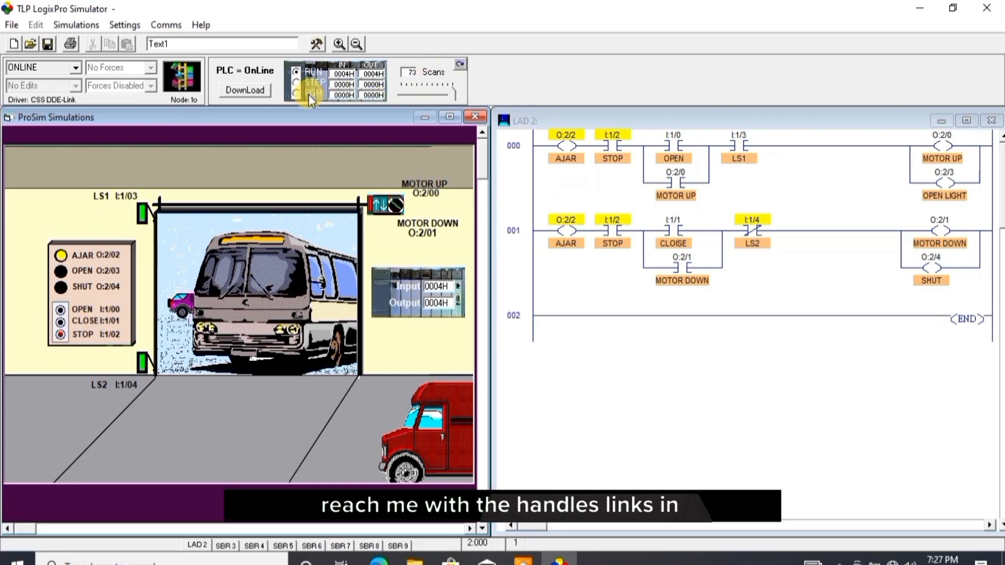
left_click(295, 94)
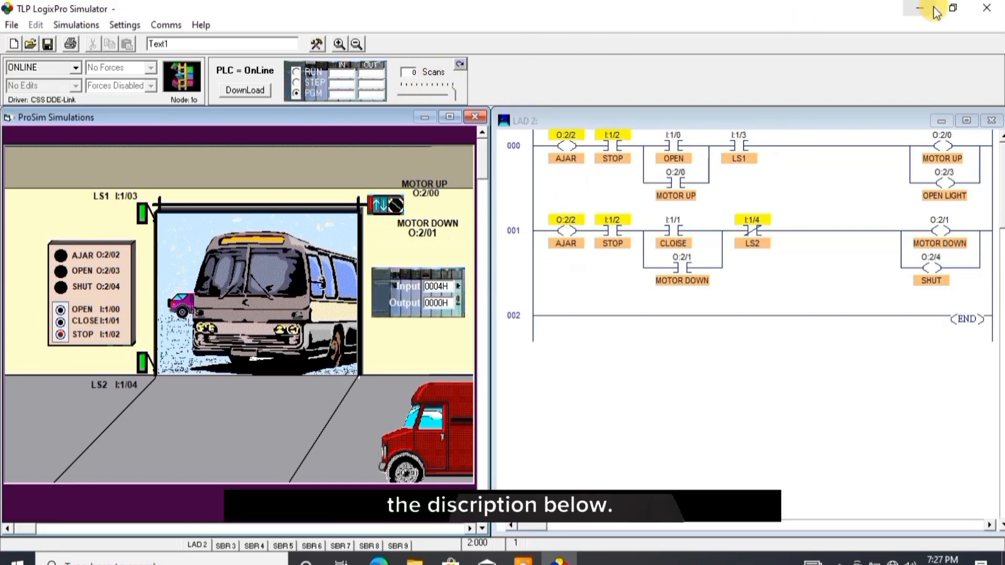